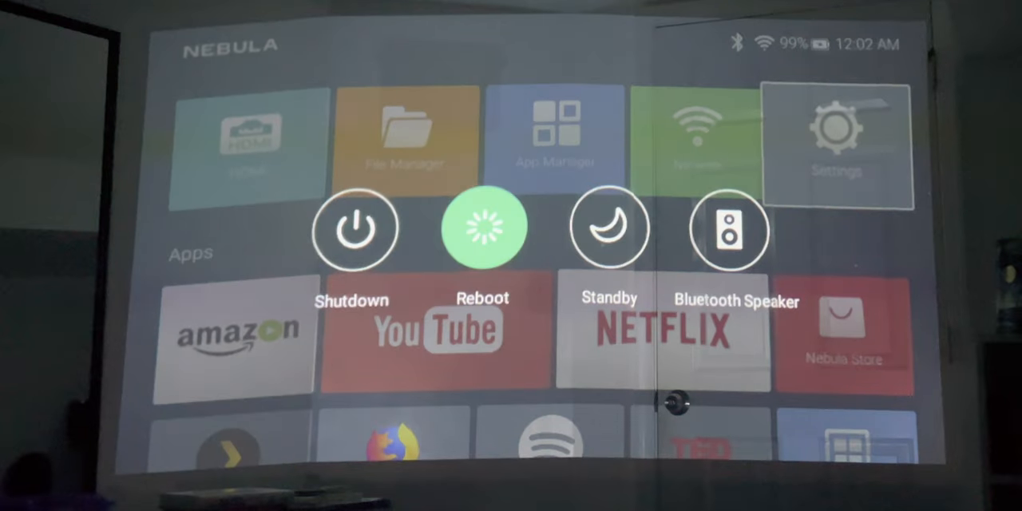
Move focus from Reboot to Shutdown in the power menu and confirm powering off.
left_click(357, 227)
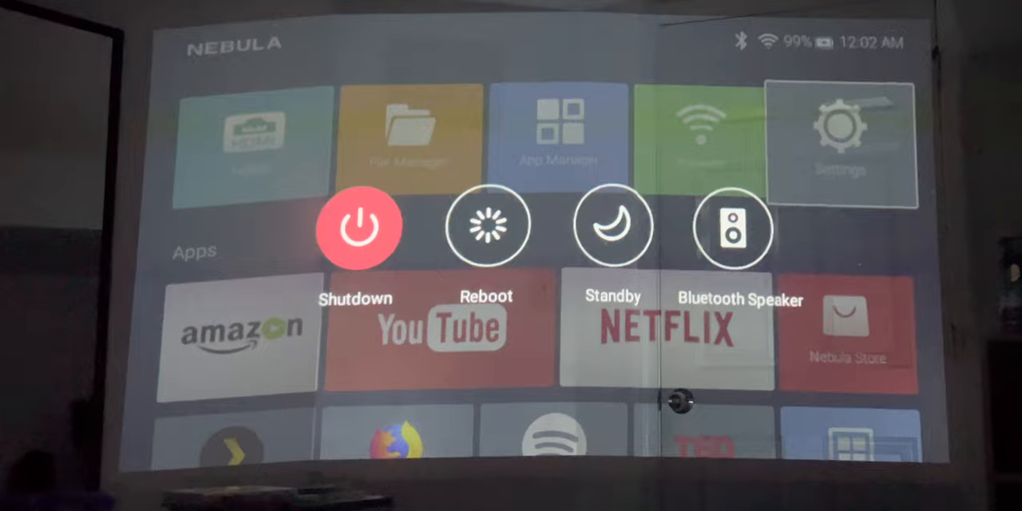
left_click(358, 226)
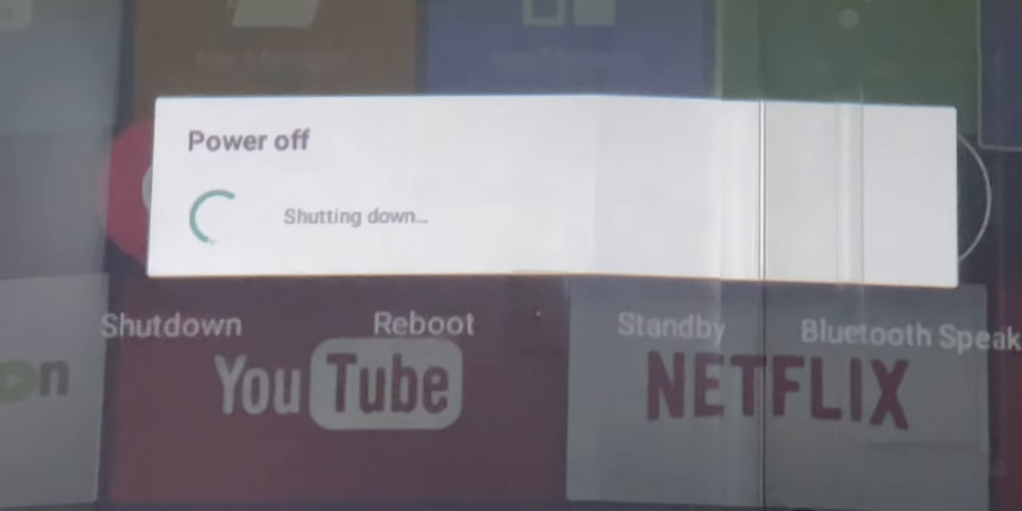